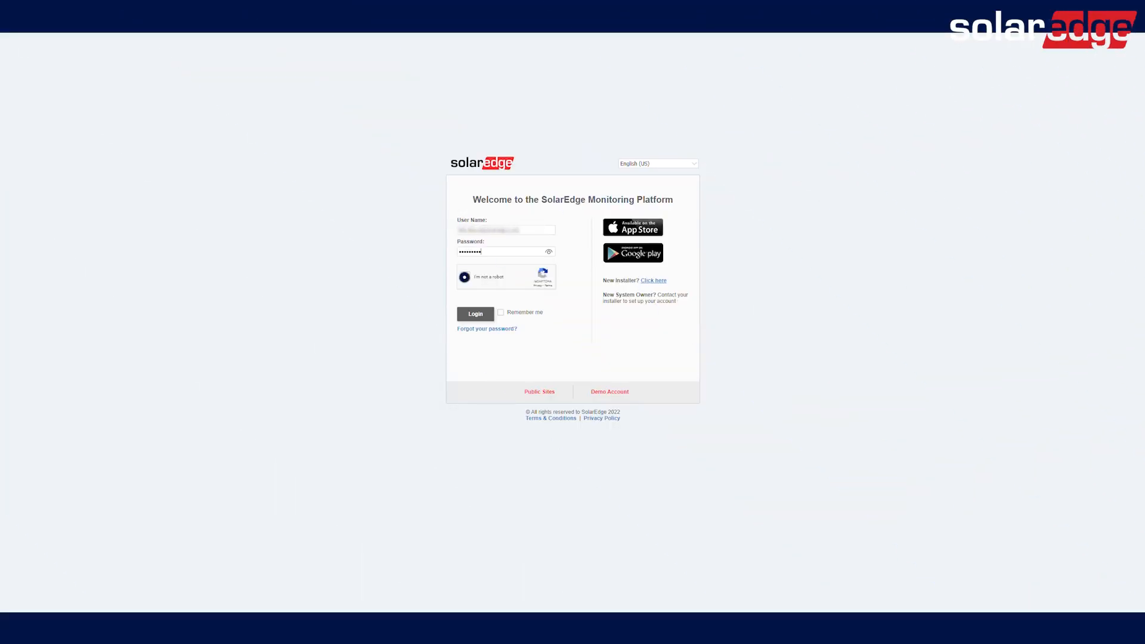
# Log in to reach the Sites fleet dashboard listing 61 sites
pyautogui.click(475, 313)
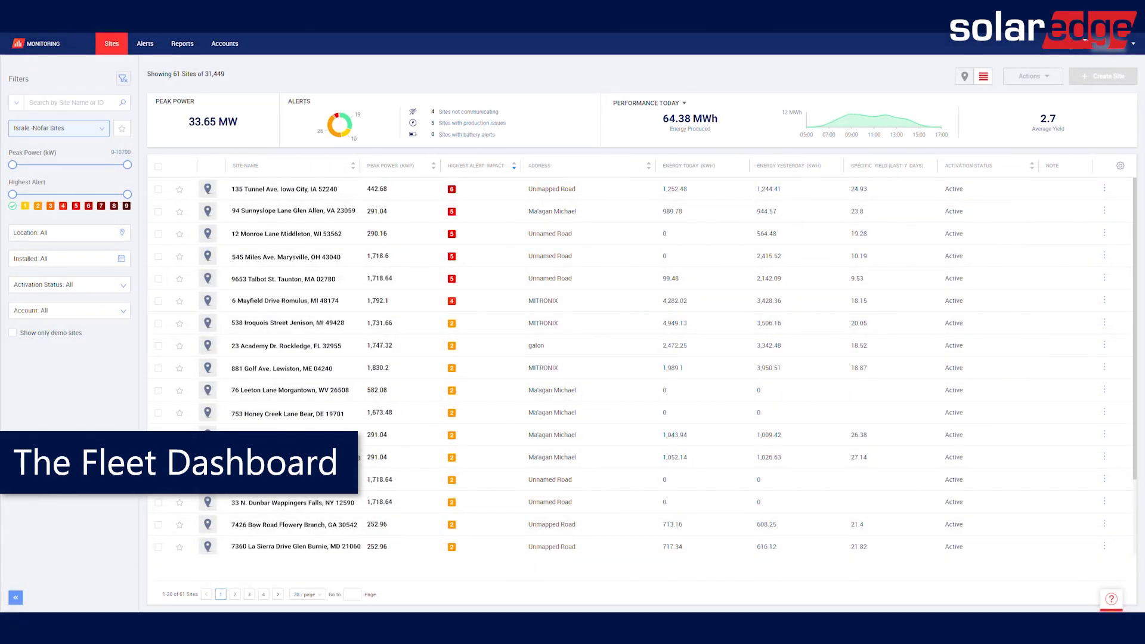
# Change the fleet performance period from today to Last 30 Days, trying Last 7 Days first
pyautogui.click(672, 102)
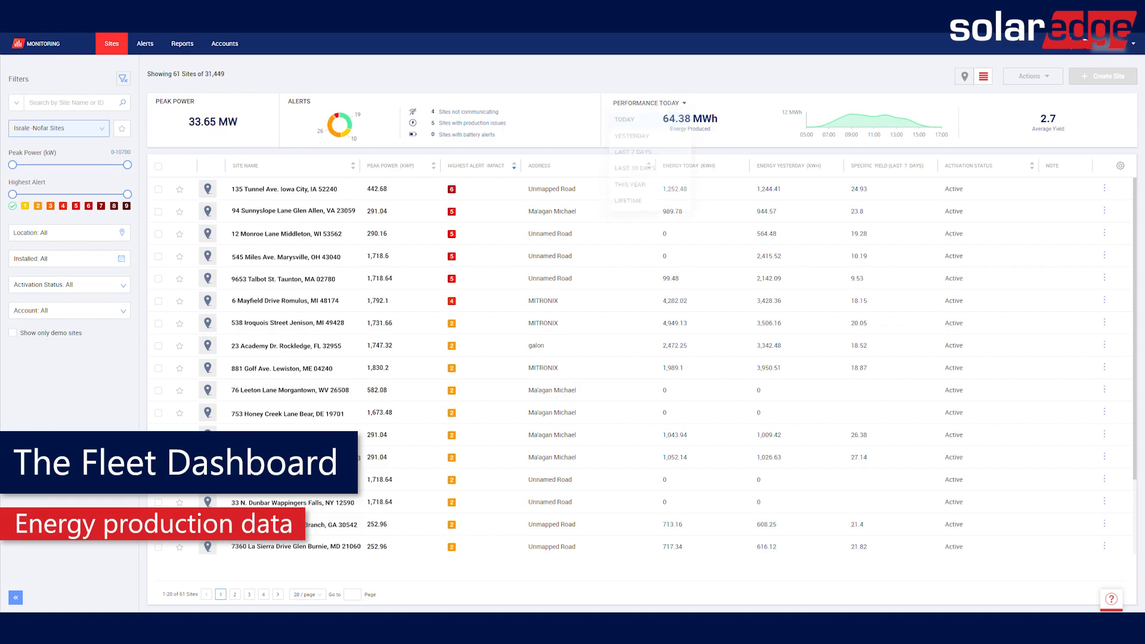
pyautogui.click(632, 151)
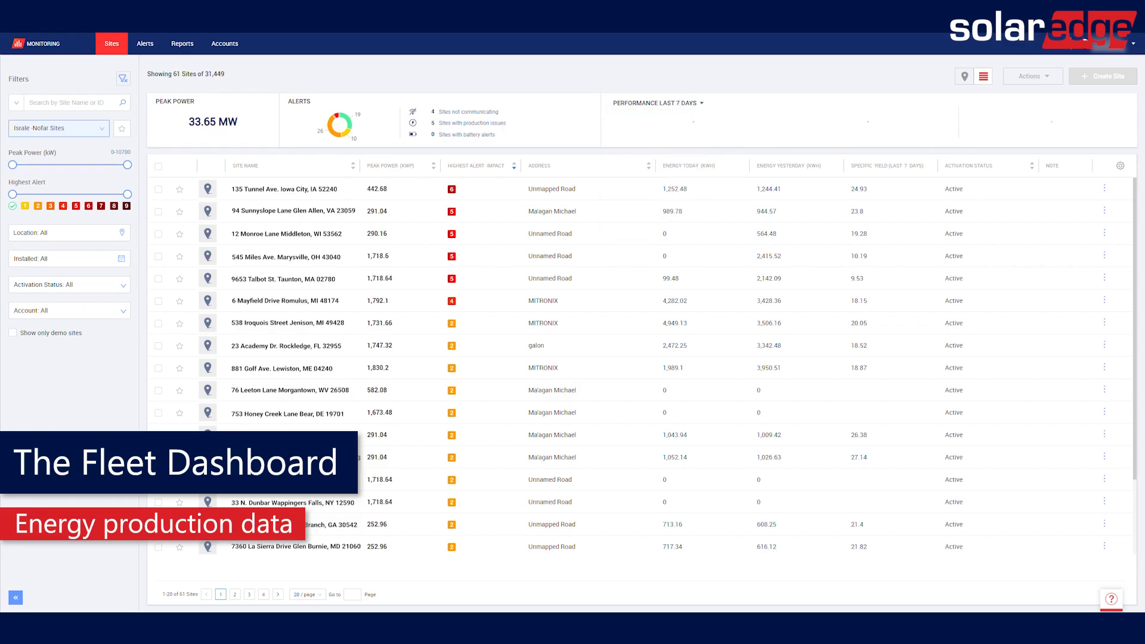
pyautogui.click(656, 102)
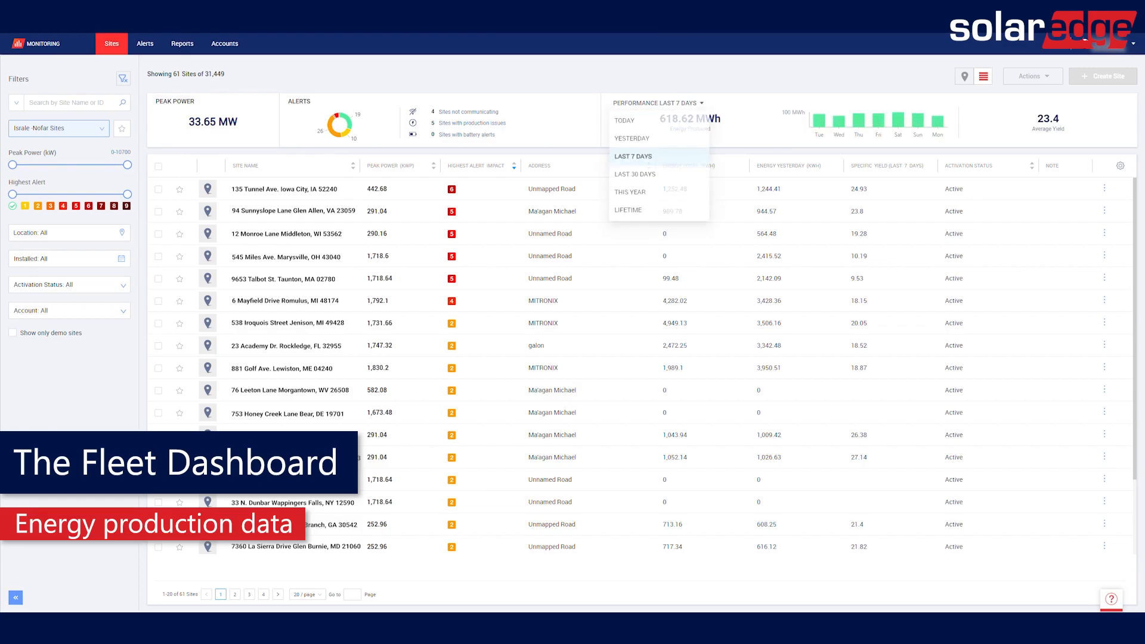
pyautogui.click(634, 174)
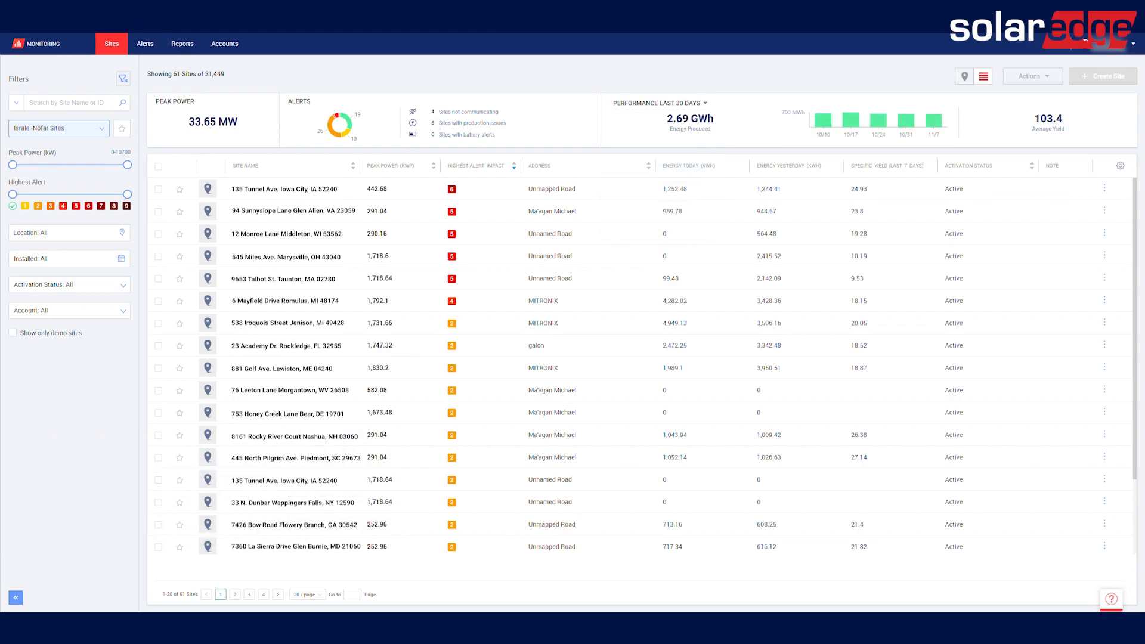
pyautogui.click(120, 78)
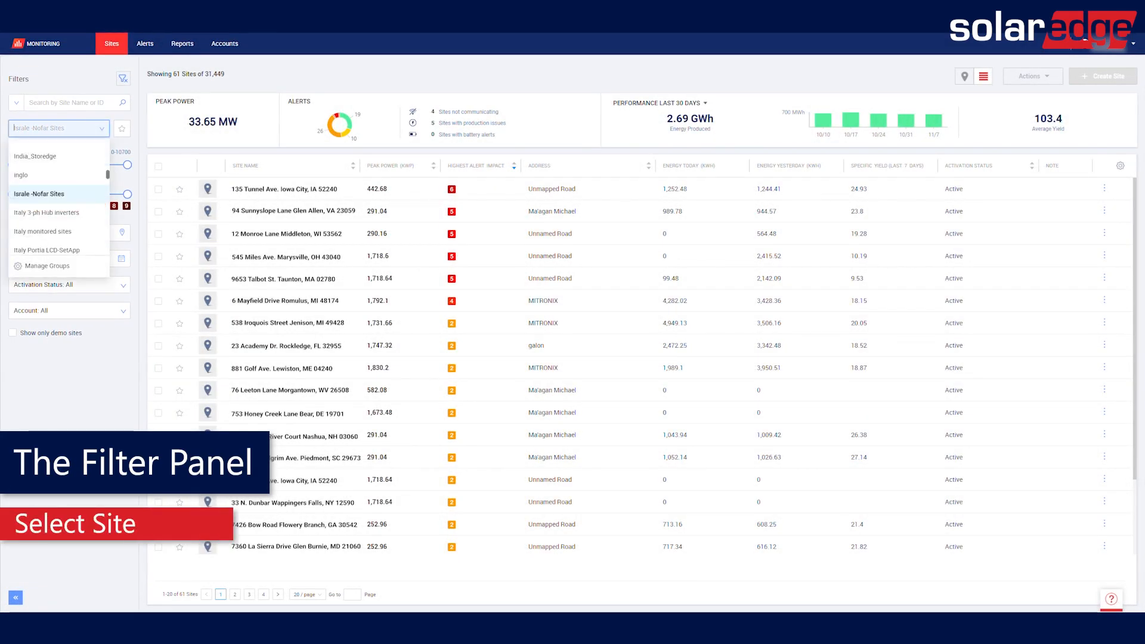
# Filter the fleet to the Enlight Sites group of 16 sites and open Manage Groups
pyautogui.scroll(3)
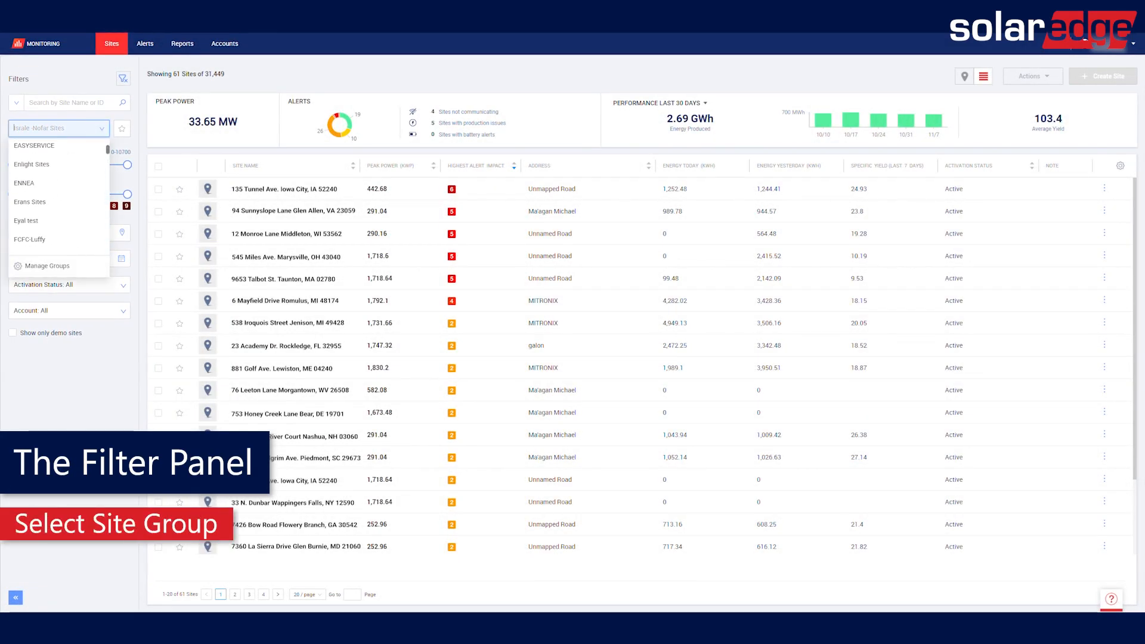
pyautogui.scroll(3)
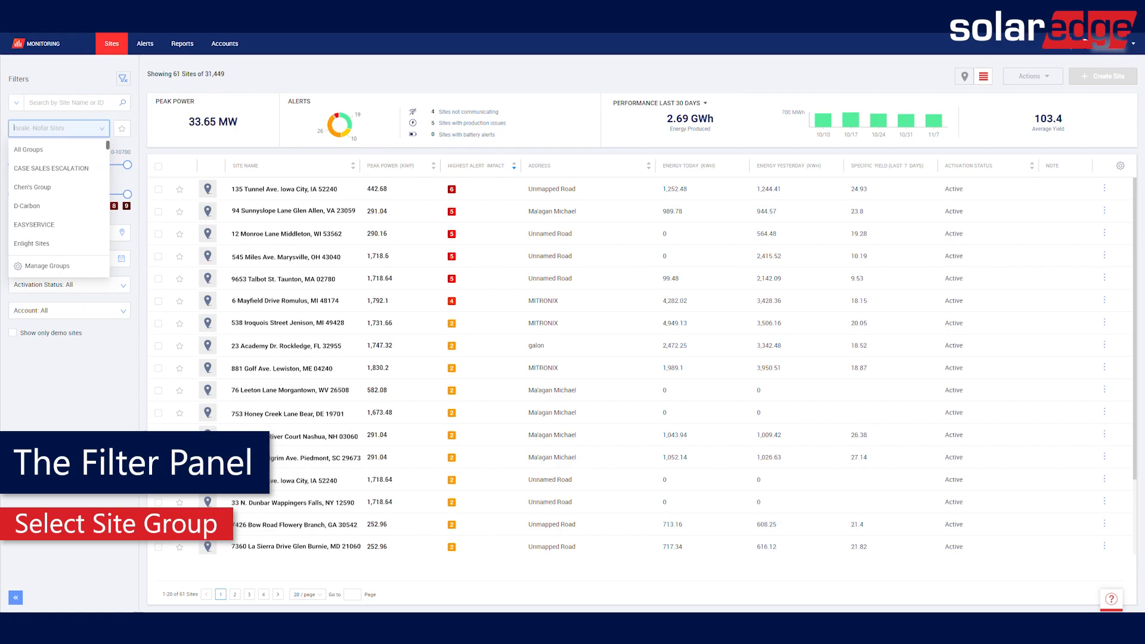
pyautogui.click(32, 244)
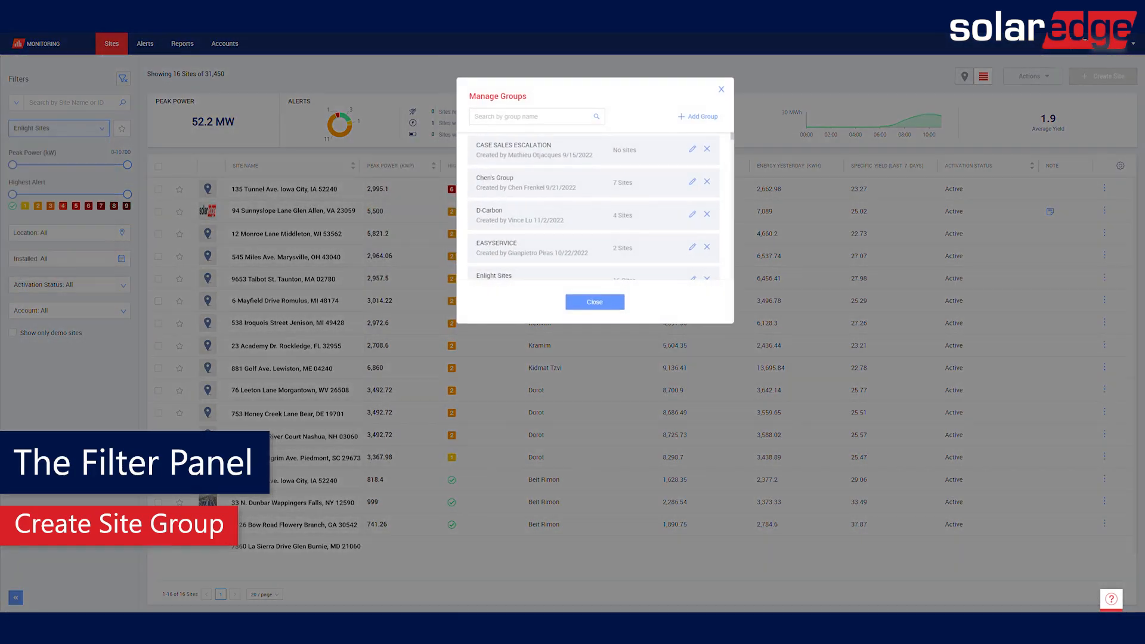
pyautogui.click(533, 116)
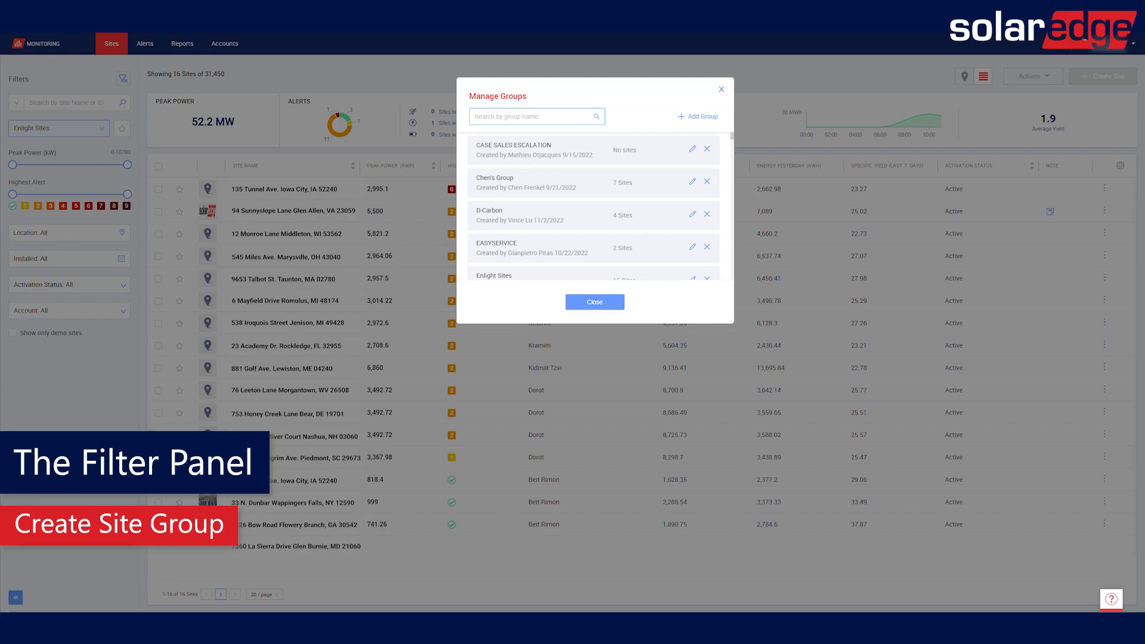
# Add a group named 'A list sites' and close group management
pyautogui.click(696, 116)
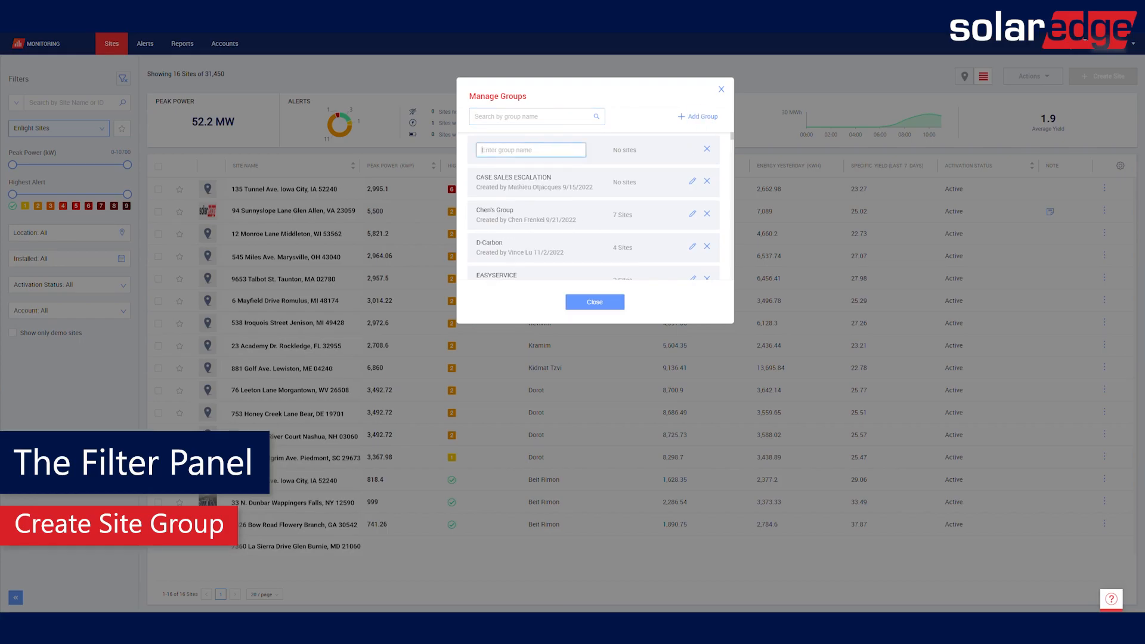
pyautogui.write('A list sites')
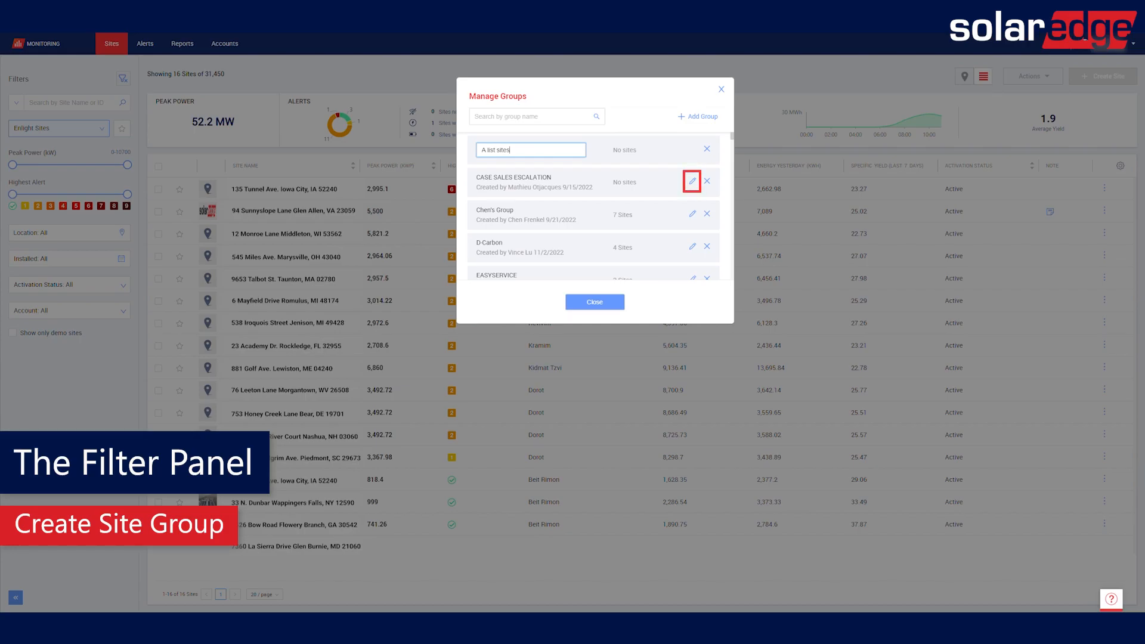
pyautogui.moveTo(706, 181)
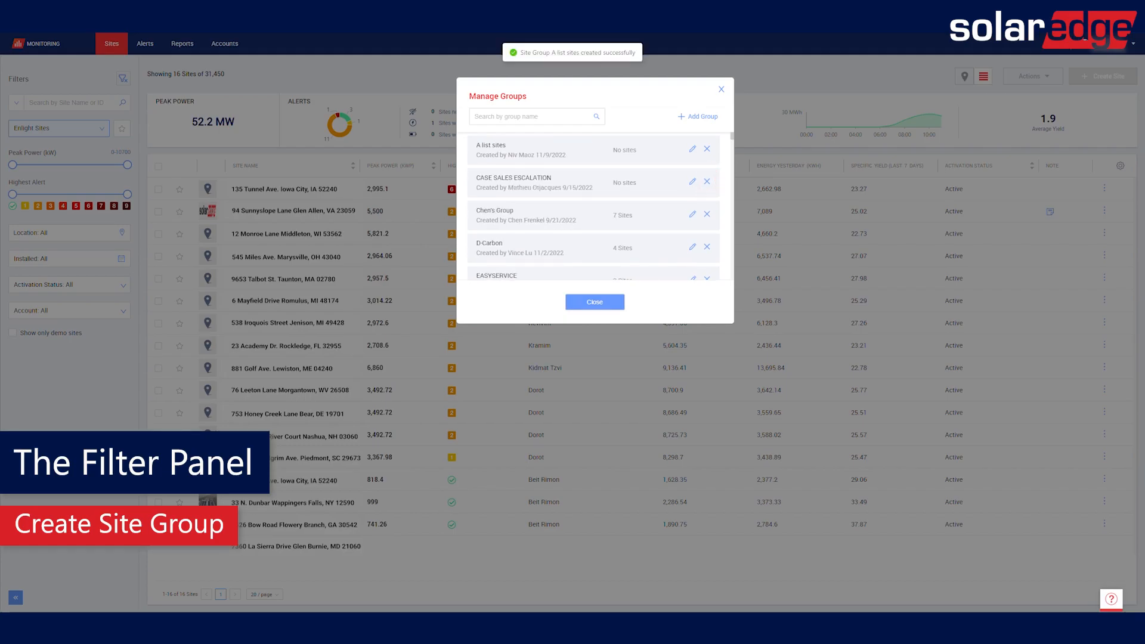
pyautogui.click(594, 301)
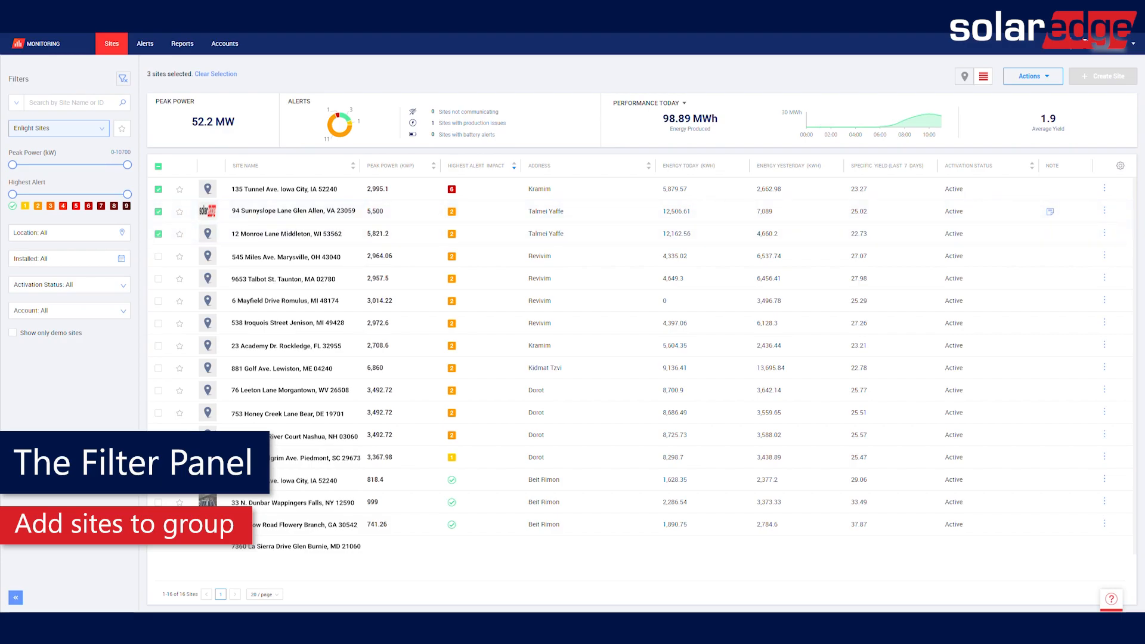
# Add the three selected Enlight sites to the 'A list sites' group
pyautogui.click(1032, 75)
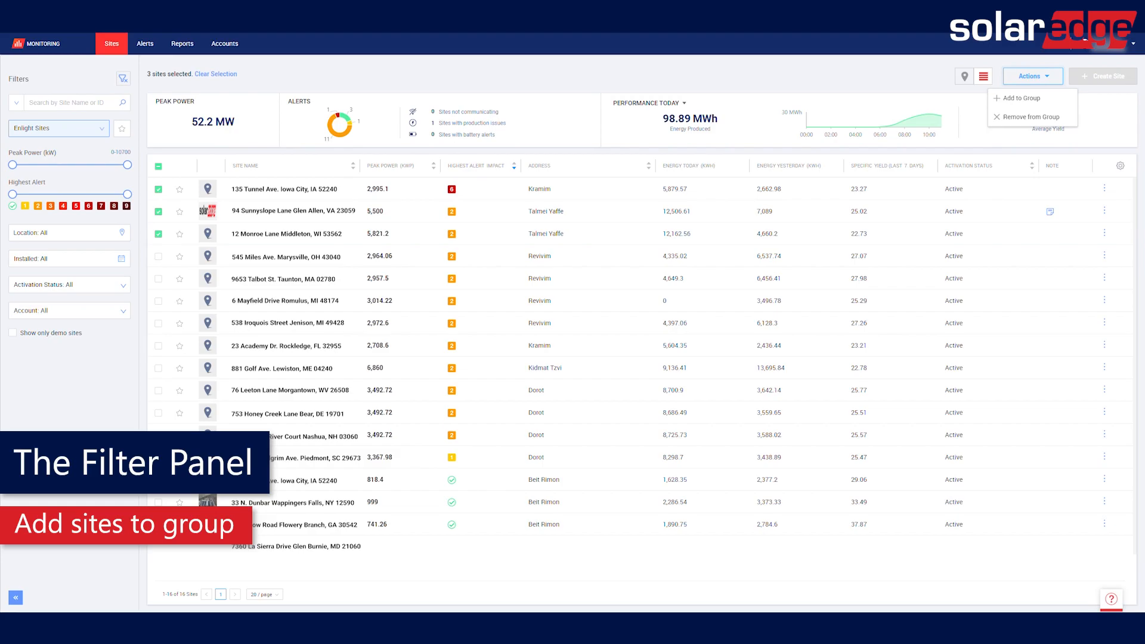
pyautogui.click(1022, 98)
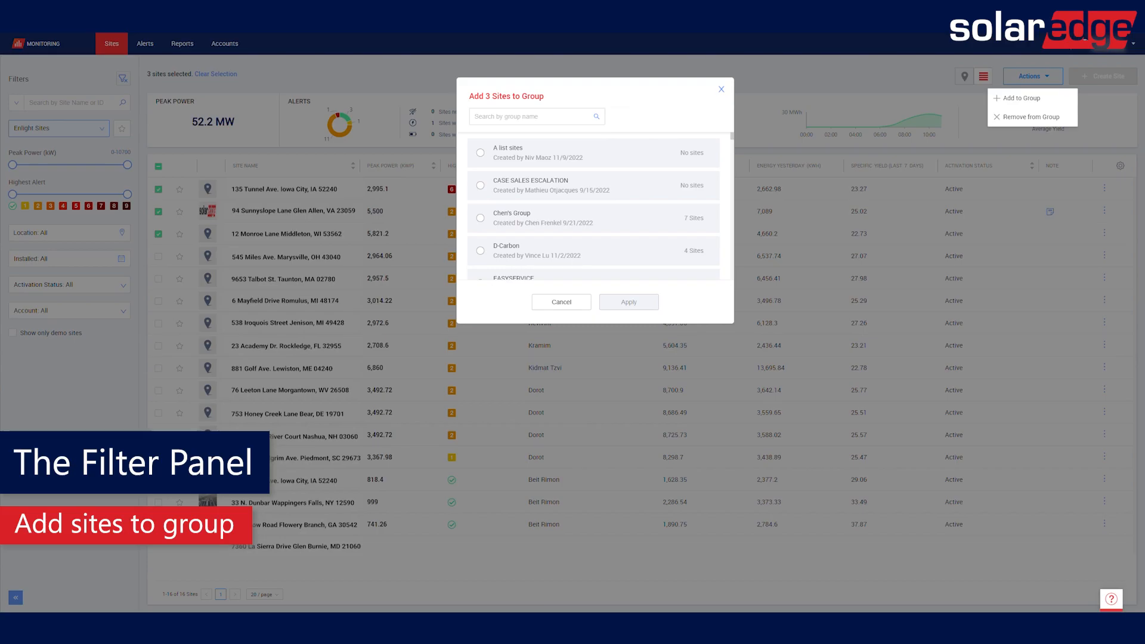
pyautogui.click(481, 153)
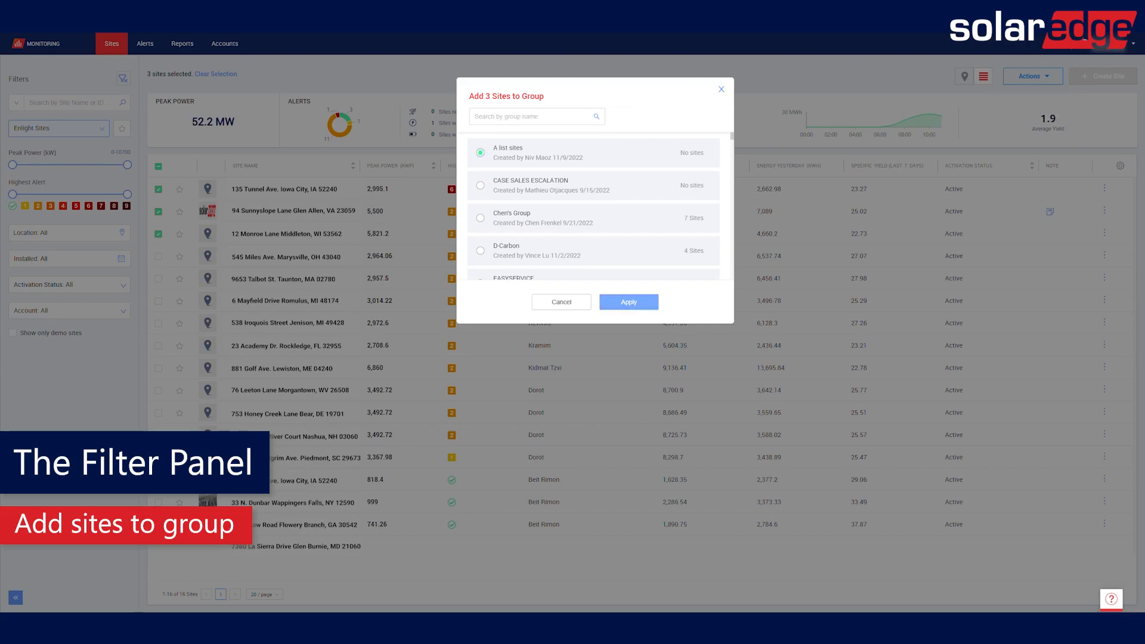
pyautogui.click(627, 302)
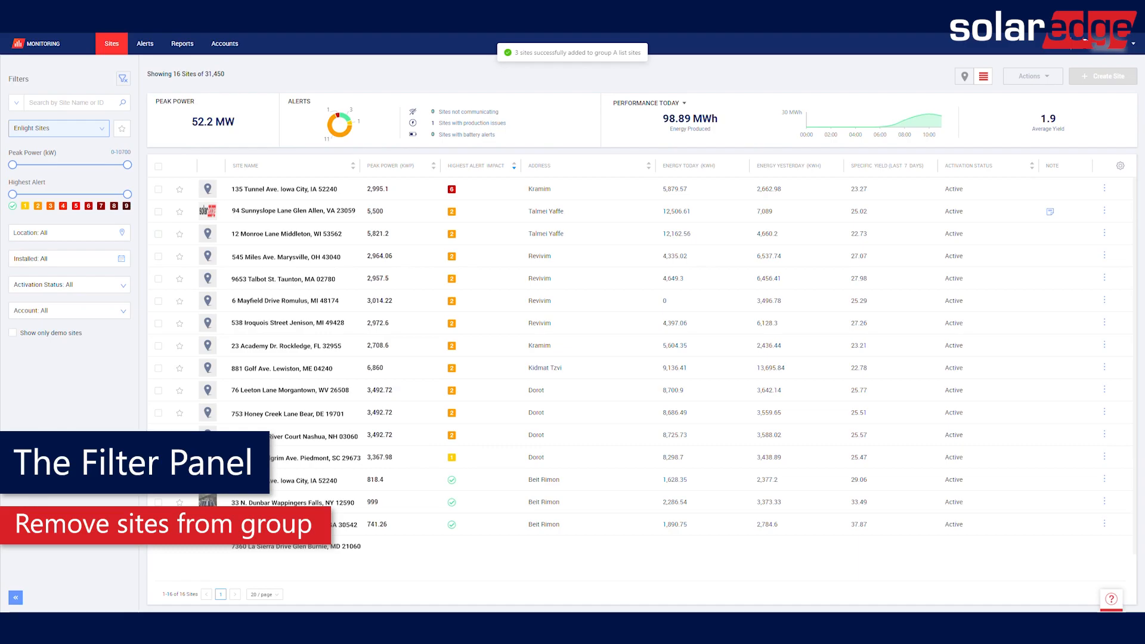
# Select 12 Monroe Lane and remove the three sites from 'A list sites'
pyautogui.click(159, 234)
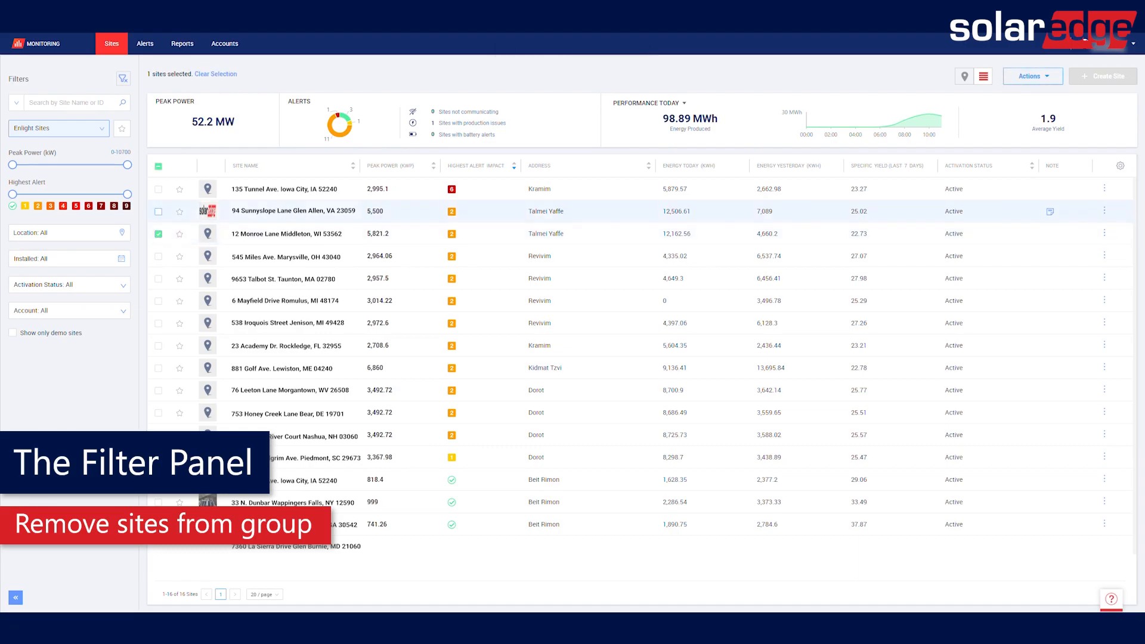
pyautogui.click(1032, 76)
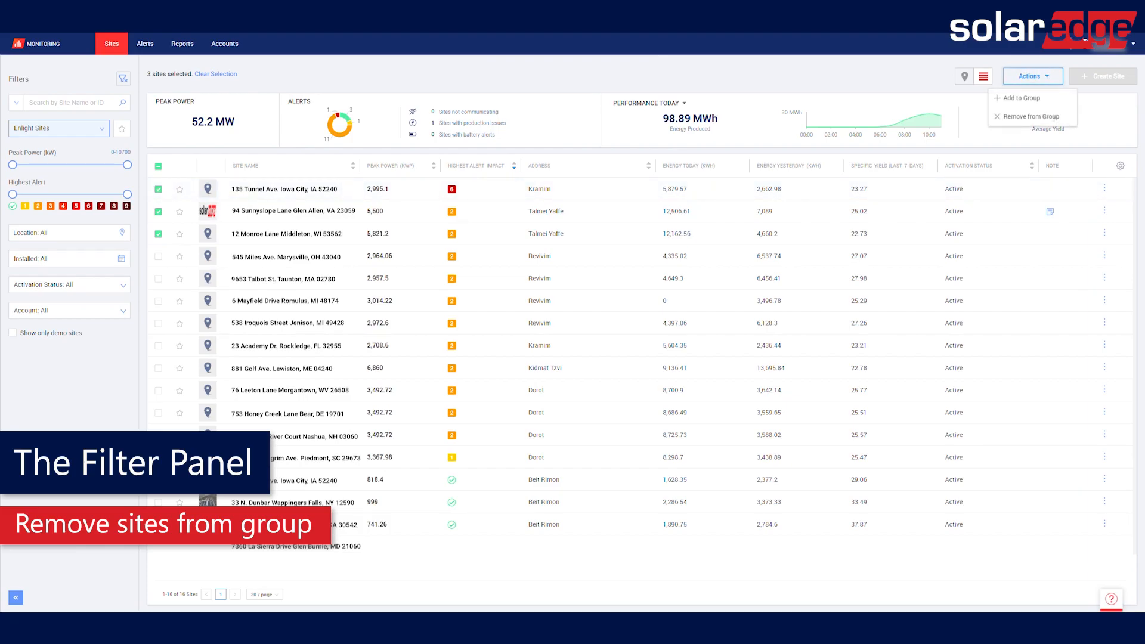
pyautogui.click(1031, 116)
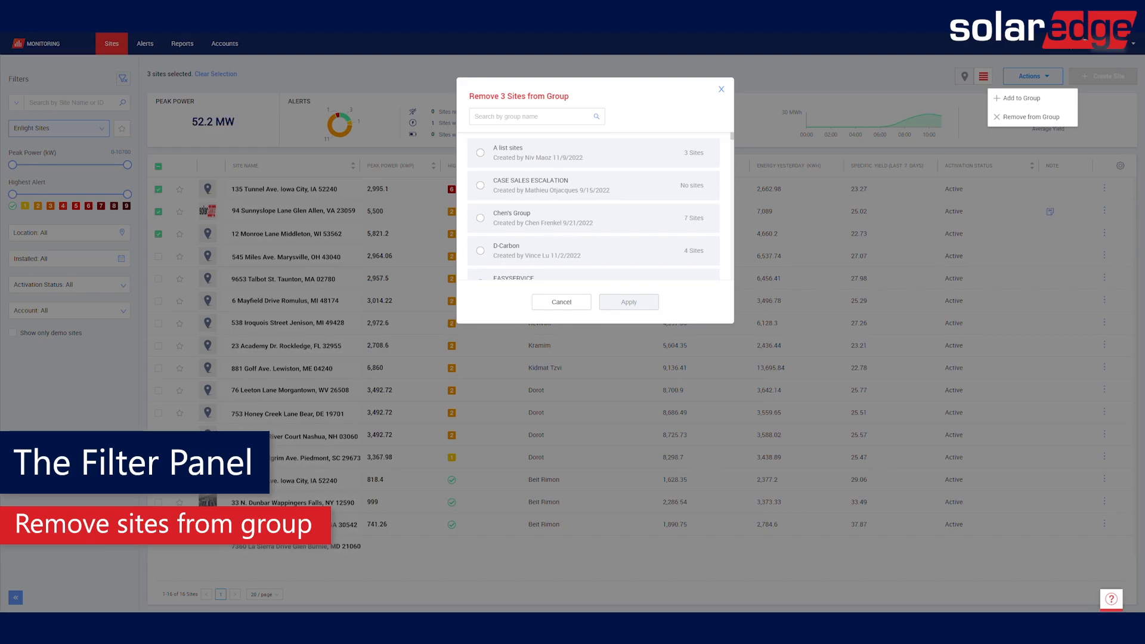
pyautogui.click(479, 153)
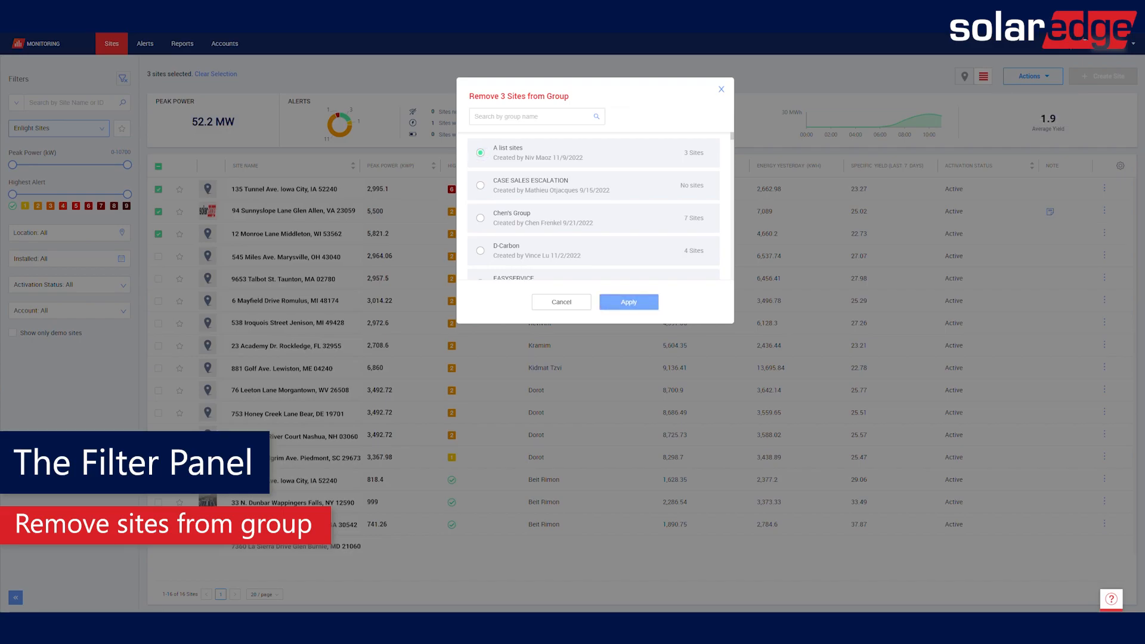
pyautogui.click(628, 302)
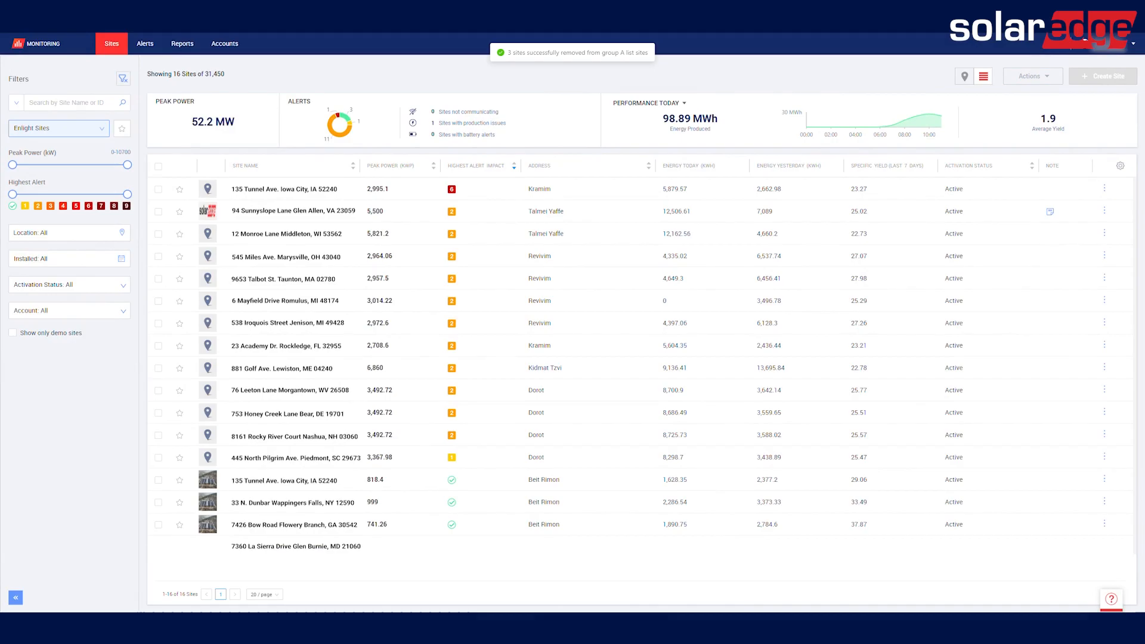